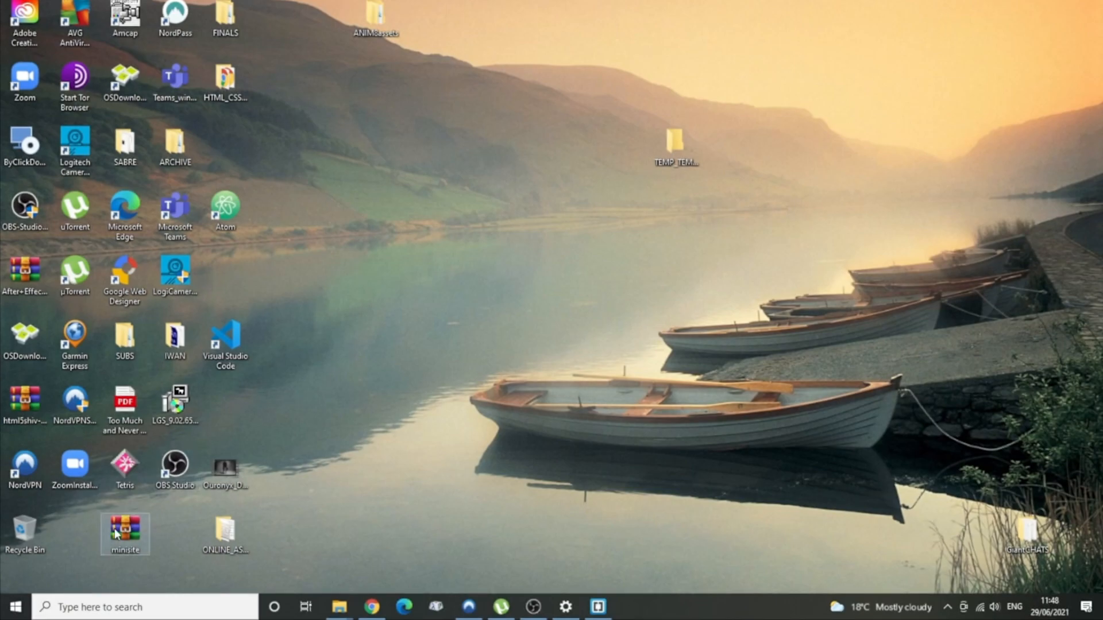
# Step: Try launching After Effects, dismiss the MSVCR110.dll error, and search System32 for MSVCR110.dll
pyautogui.click(16, 606)
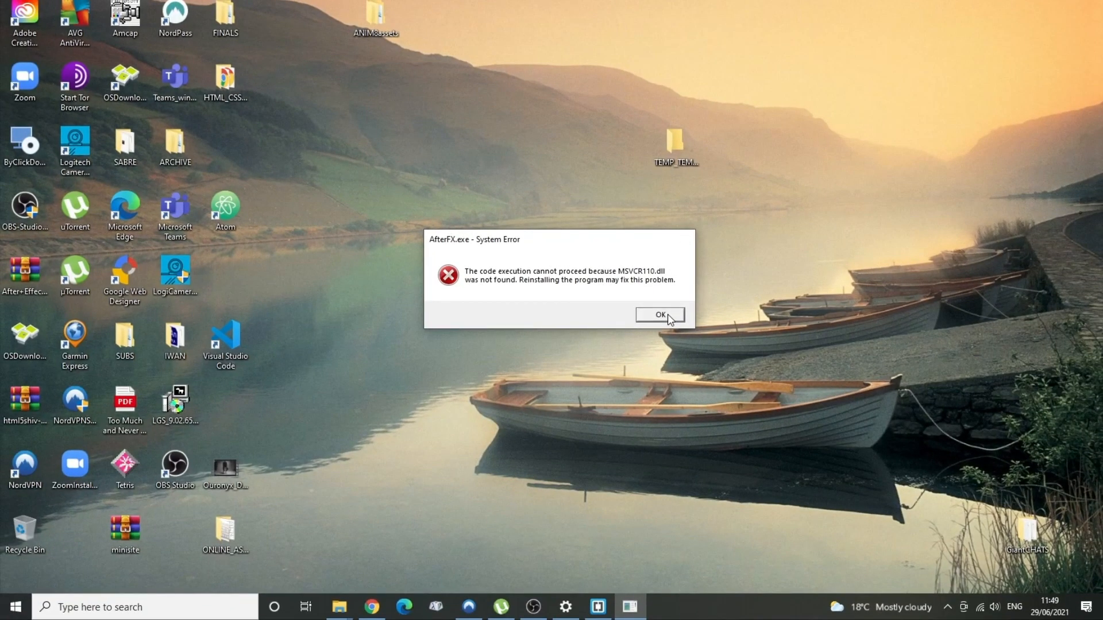
pyautogui.click(658, 314)
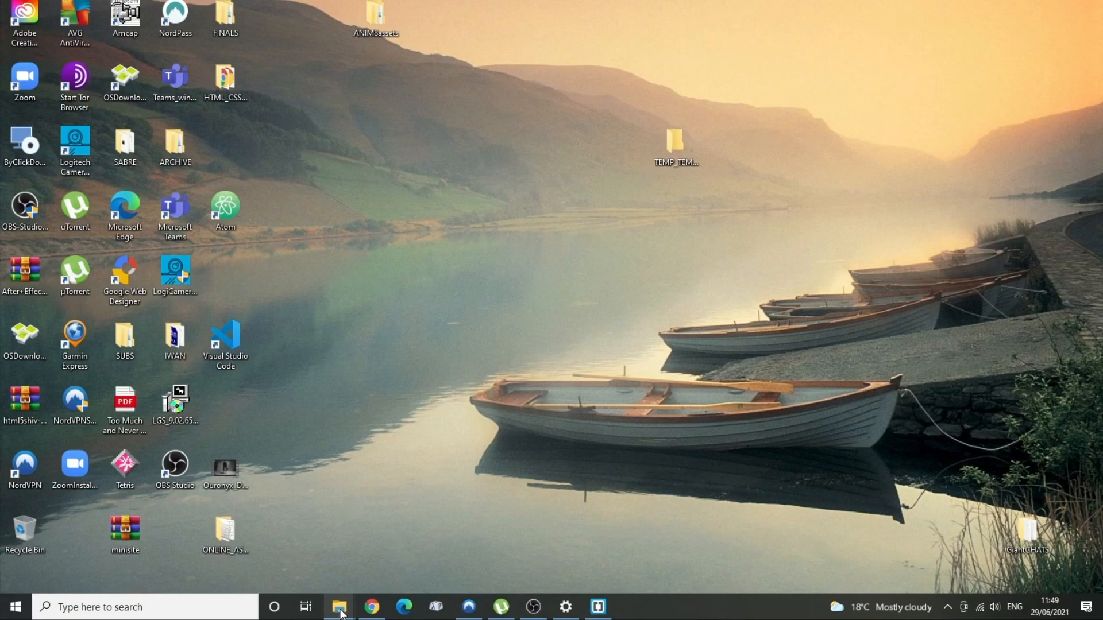
pyautogui.click(338, 607)
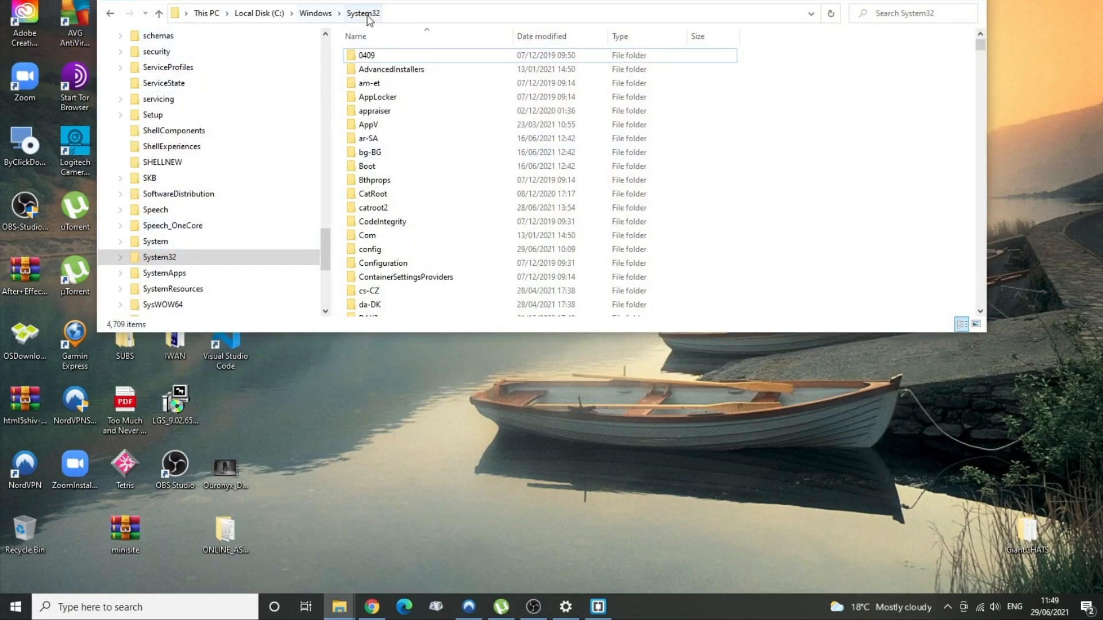
pyautogui.click(907, 13)
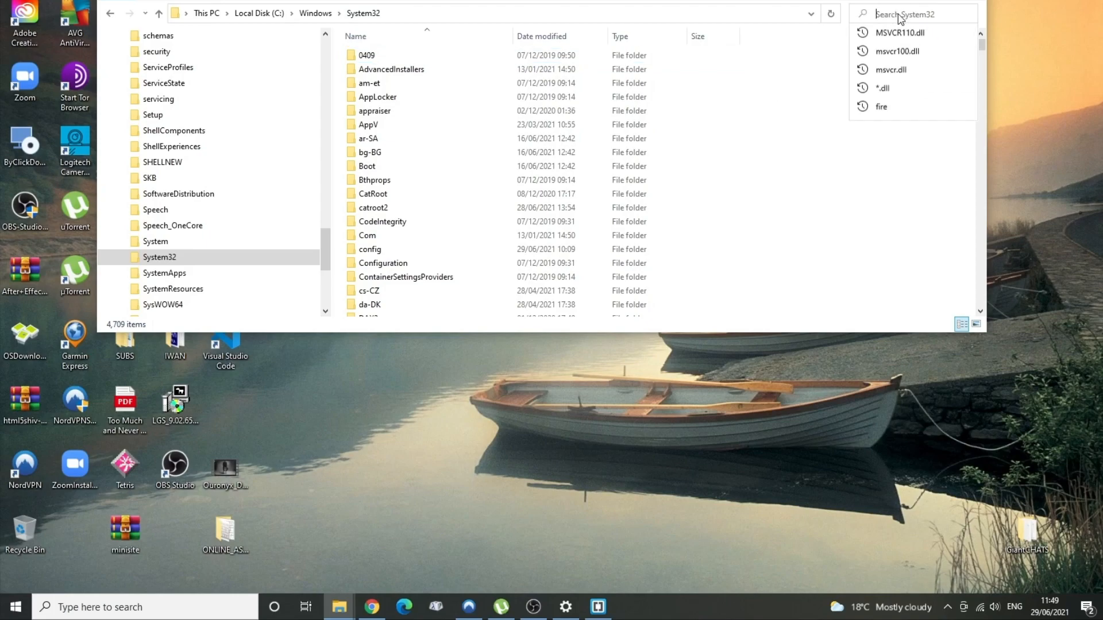
pyautogui.click(900, 33)
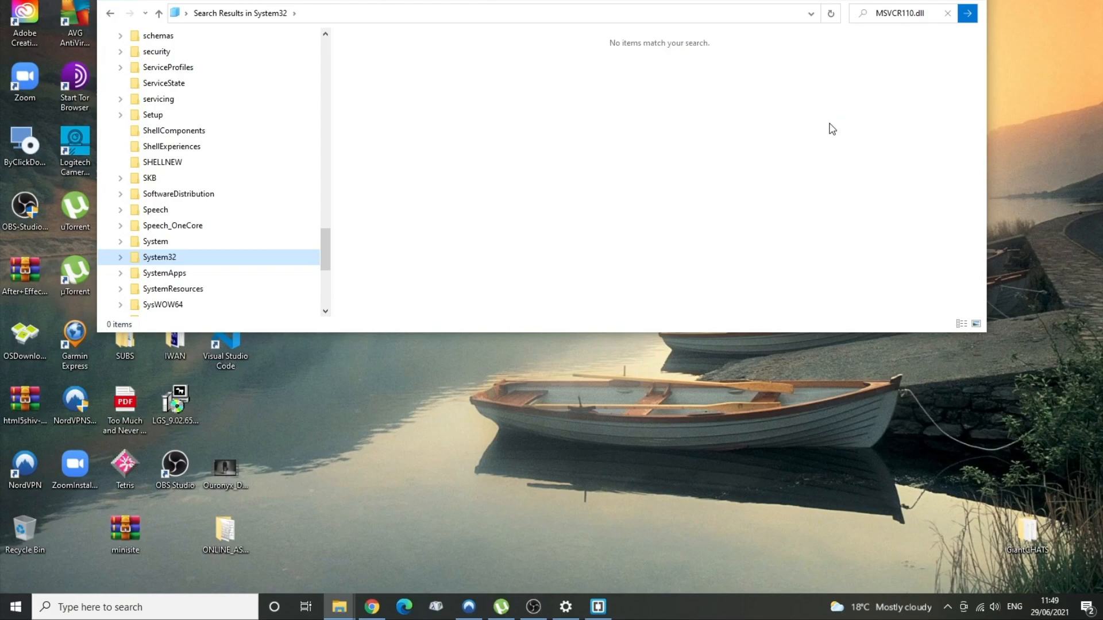
pyautogui.moveTo(869, 73)
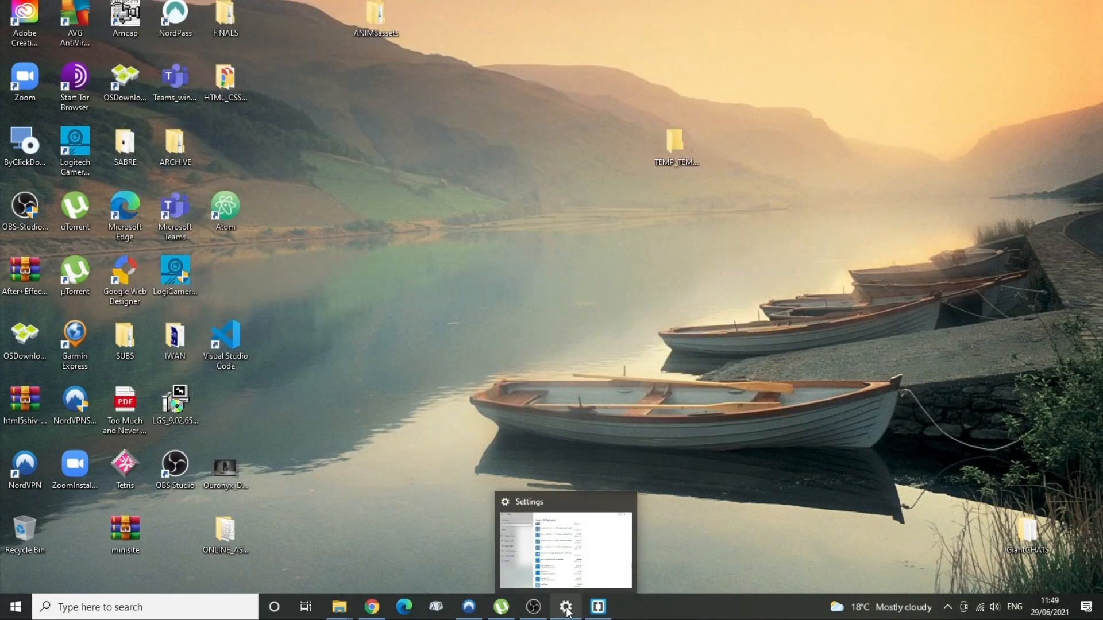
# Step: Expand Visual C++ 2015-2019 Redistributable (x86) 14.23.27820 in Apps & features and choose Modify
pyautogui.click(565, 603)
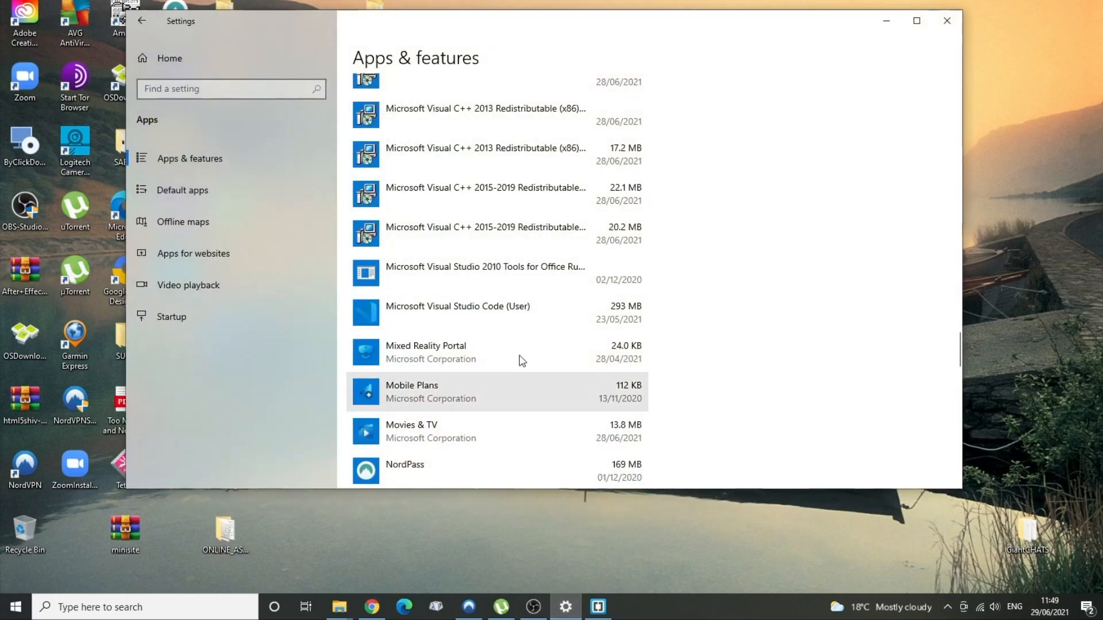
pyautogui.moveTo(452, 206)
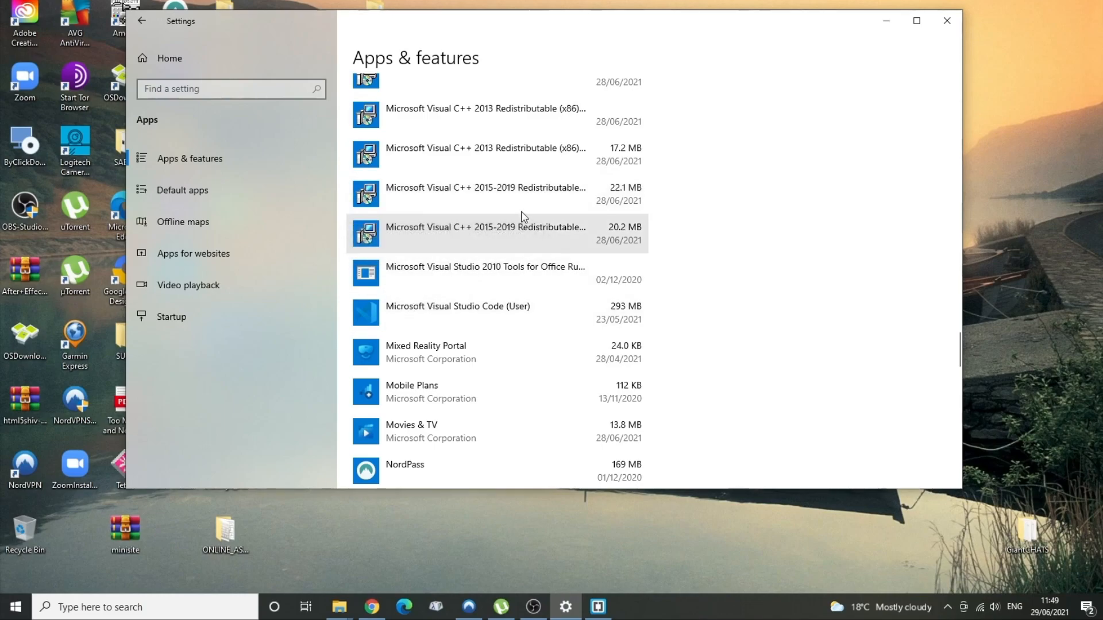
pyautogui.moveTo(465, 231)
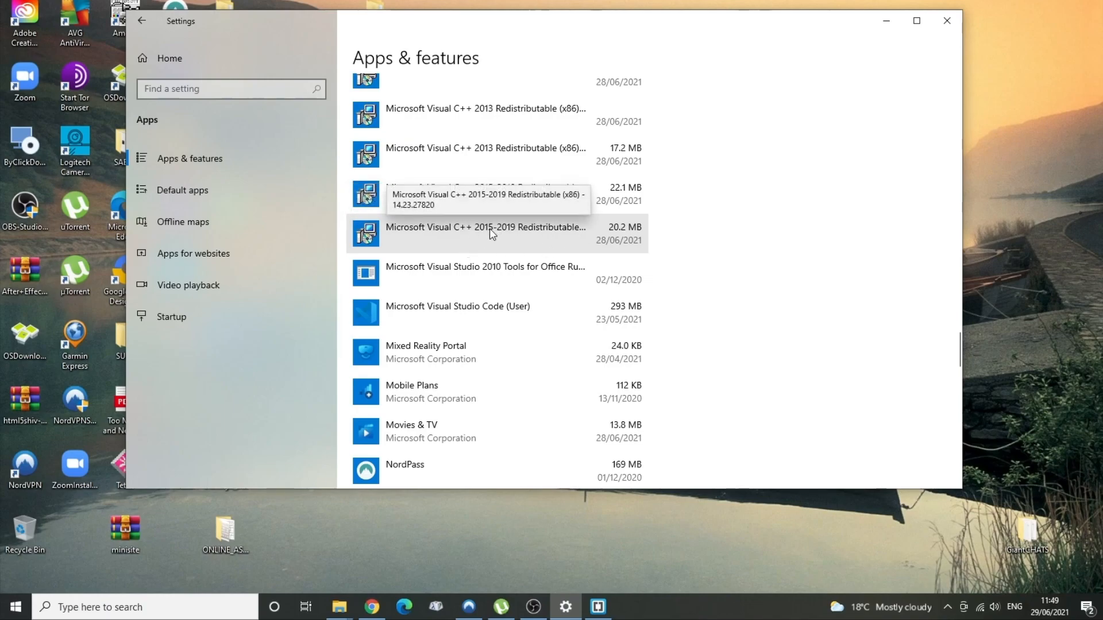
pyautogui.moveTo(627, 254)
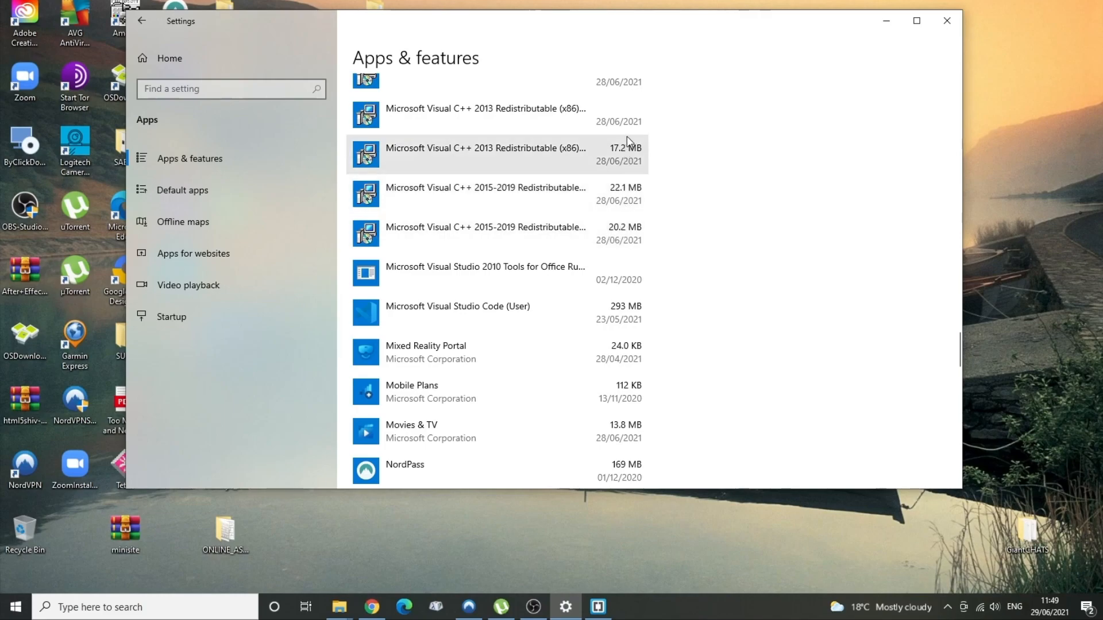
pyautogui.moveTo(531, 160)
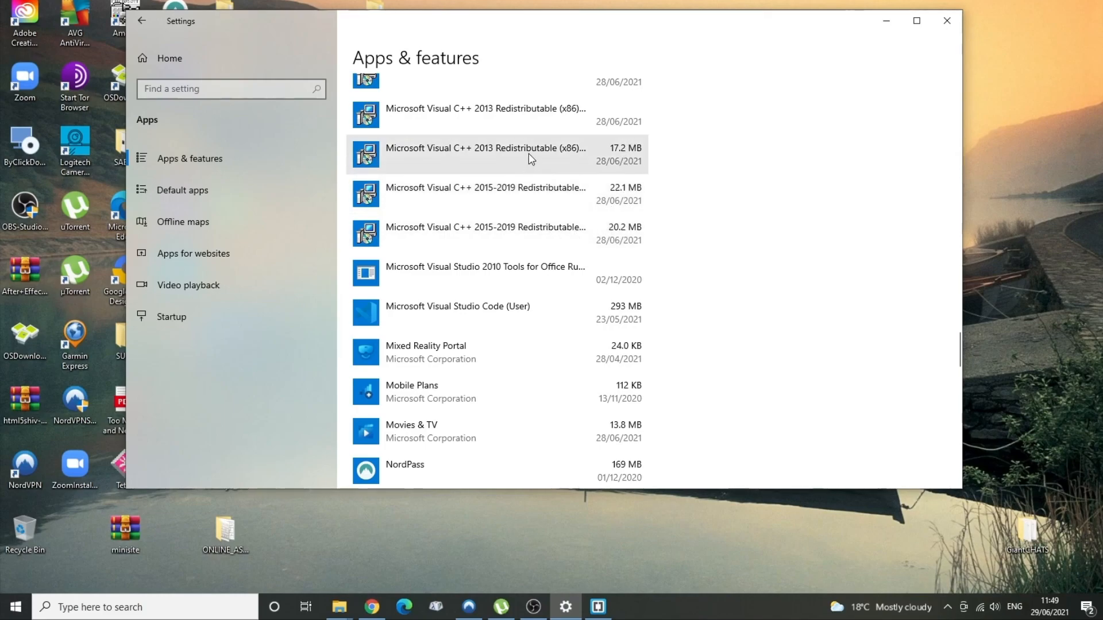
pyautogui.moveTo(631, 169)
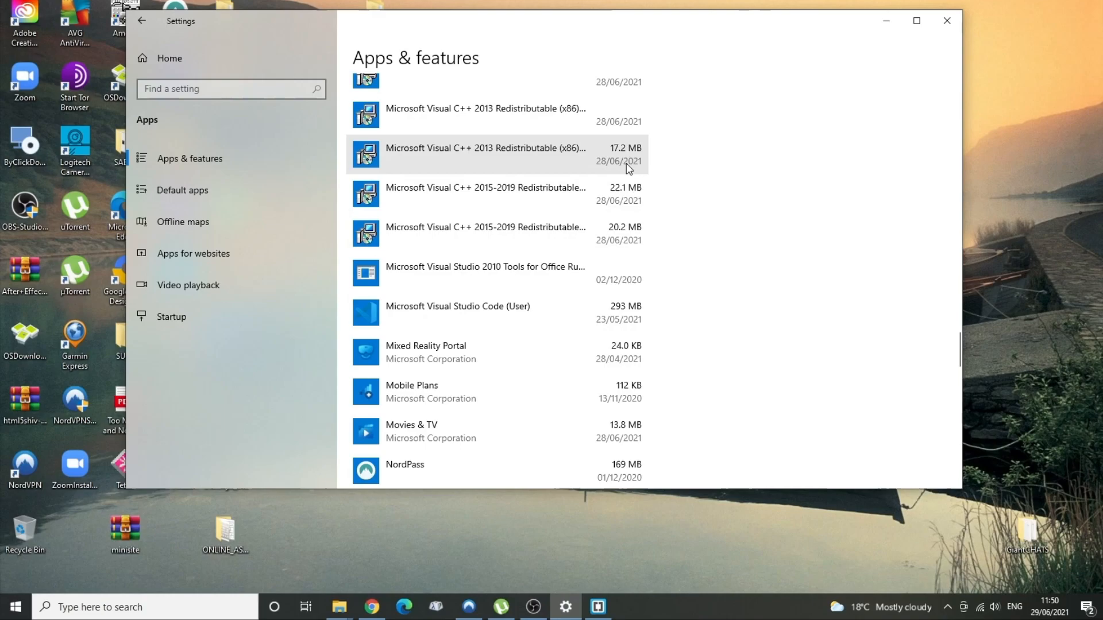
pyautogui.moveTo(463, 231)
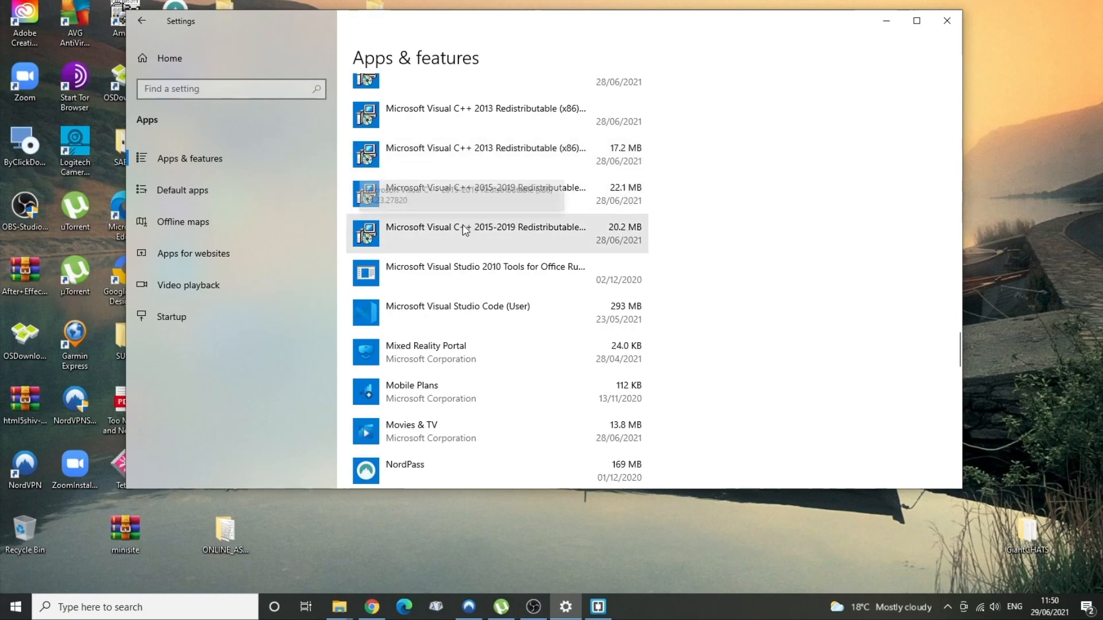
pyautogui.click(465, 232)
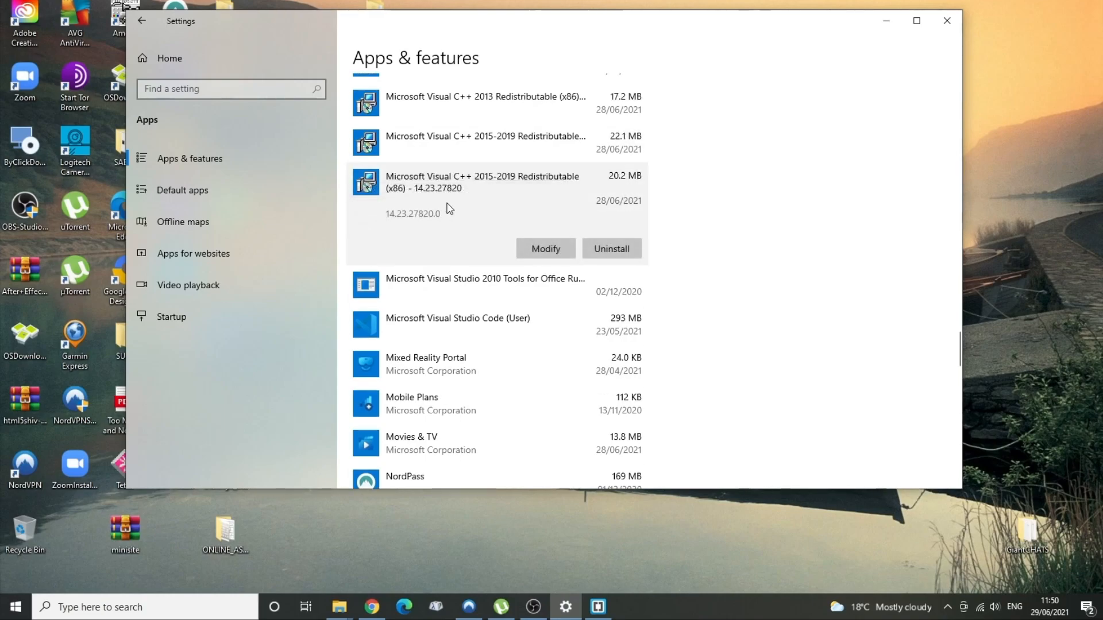
pyautogui.click(545, 248)
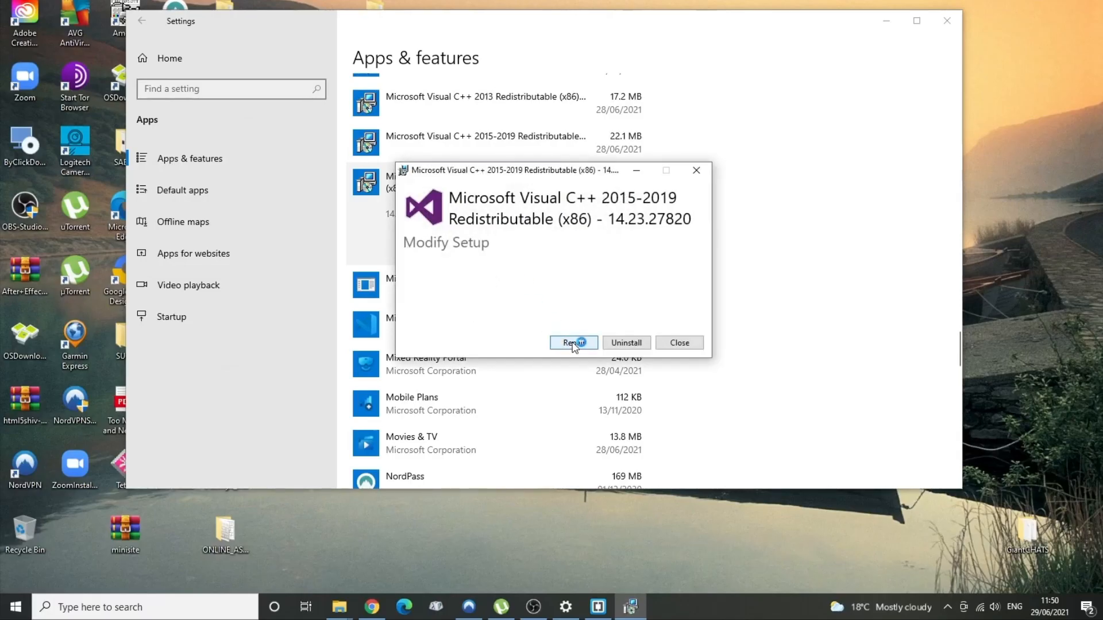
# Step: Run Repair on the Visual C++ 2015-2019 (x86) redistributable setup
pyautogui.click(573, 342)
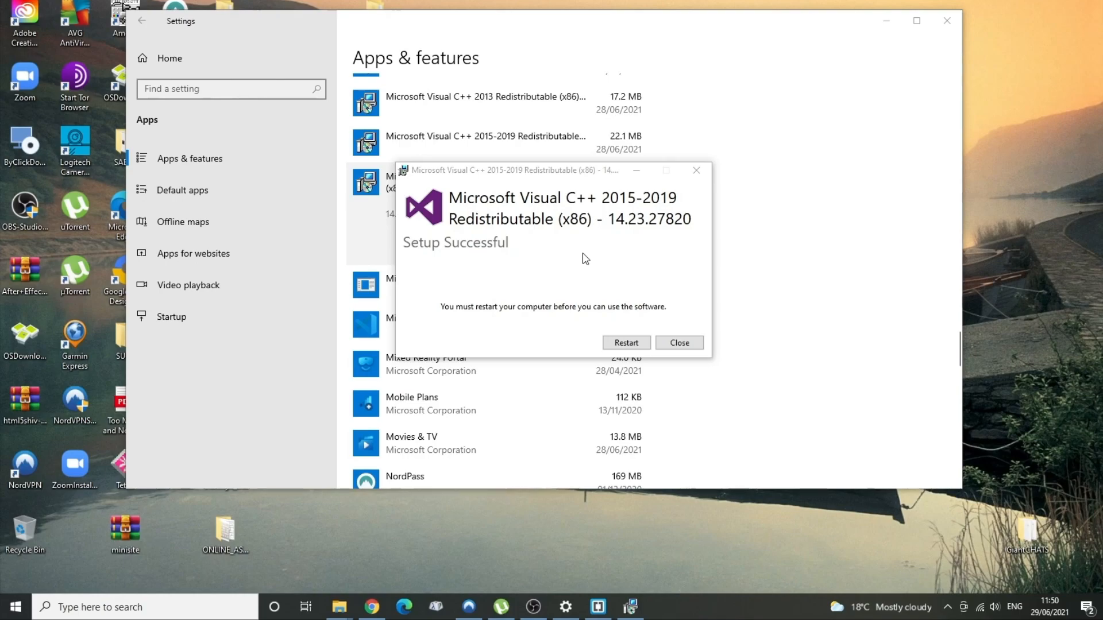
pyautogui.moveTo(694, 346)
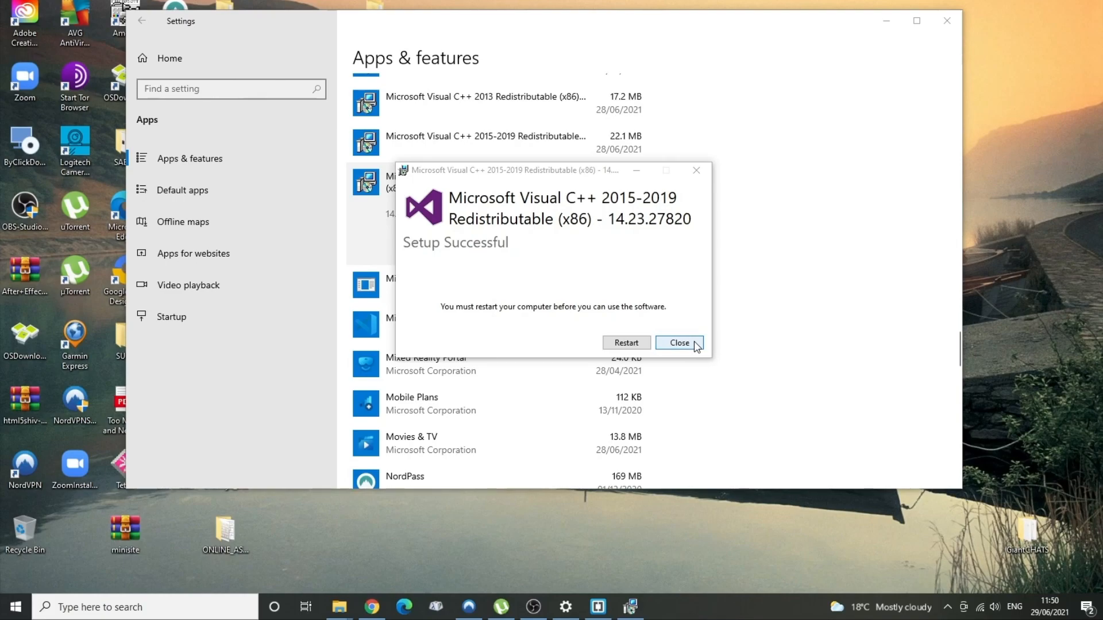
pyautogui.moveTo(642, 348)
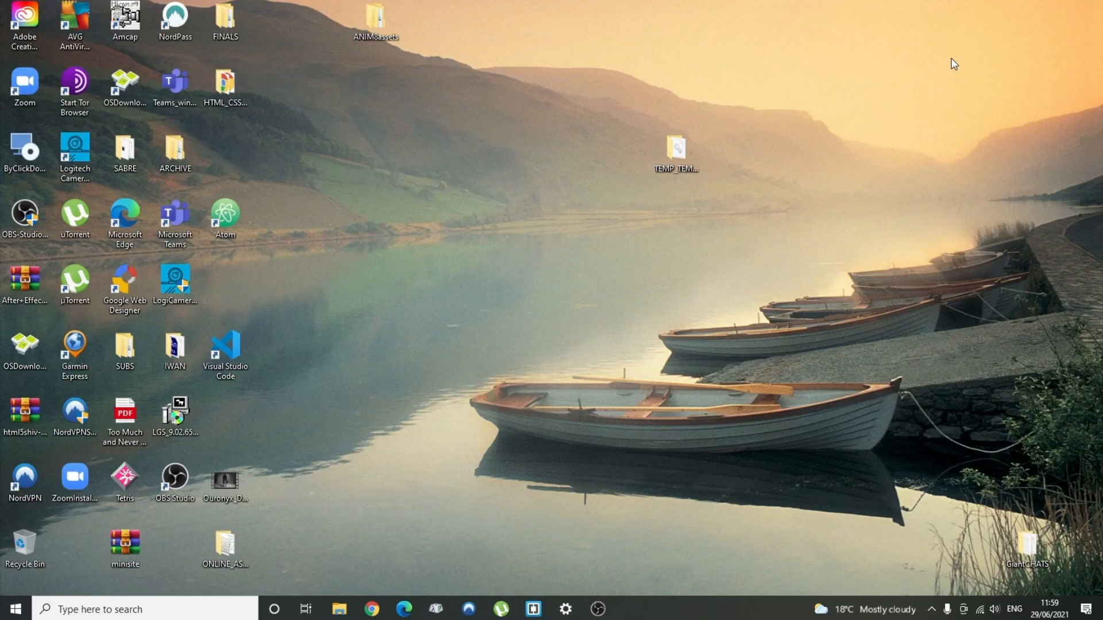
pyautogui.moveTo(376, 526)
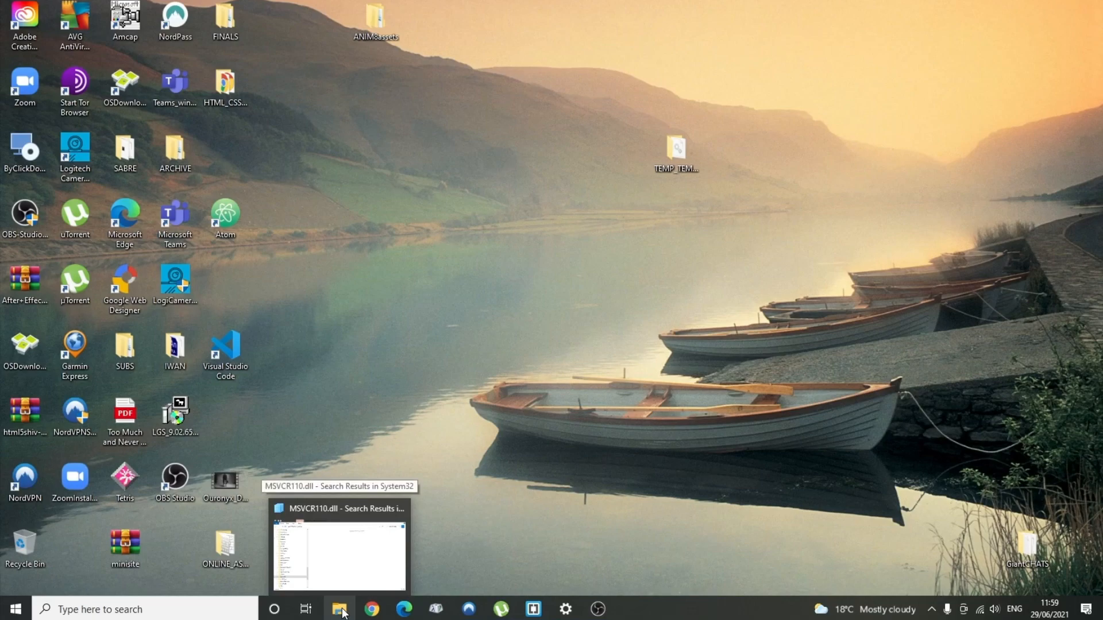
# Step: Rerun the MSVCR110.dll search in System32, then return to the installed apps list
pyautogui.click(338, 608)
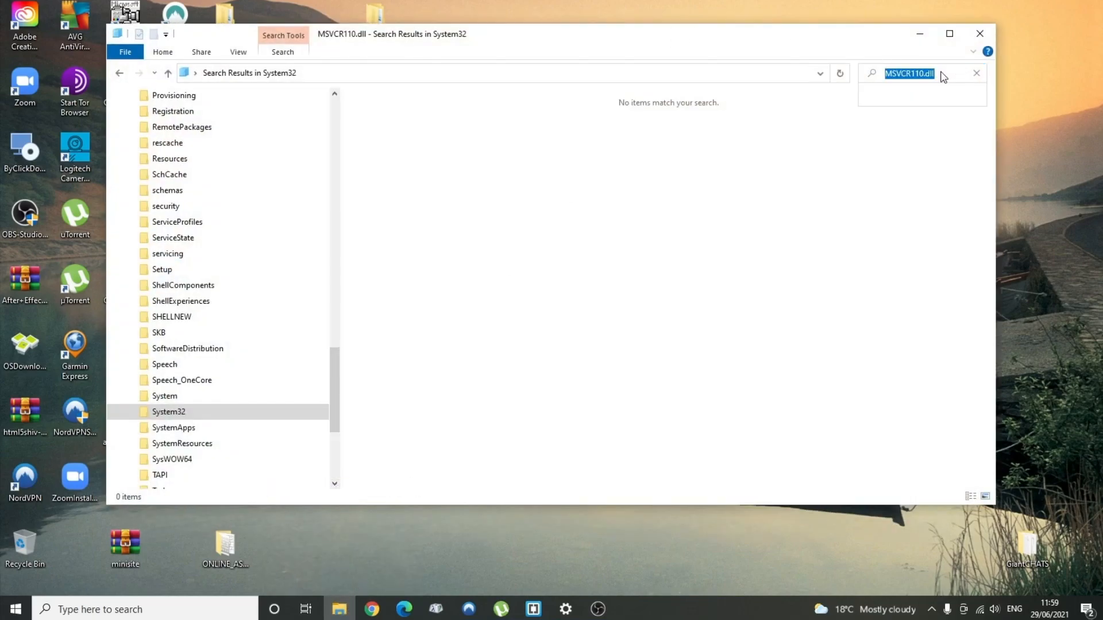
pyautogui.click(939, 73)
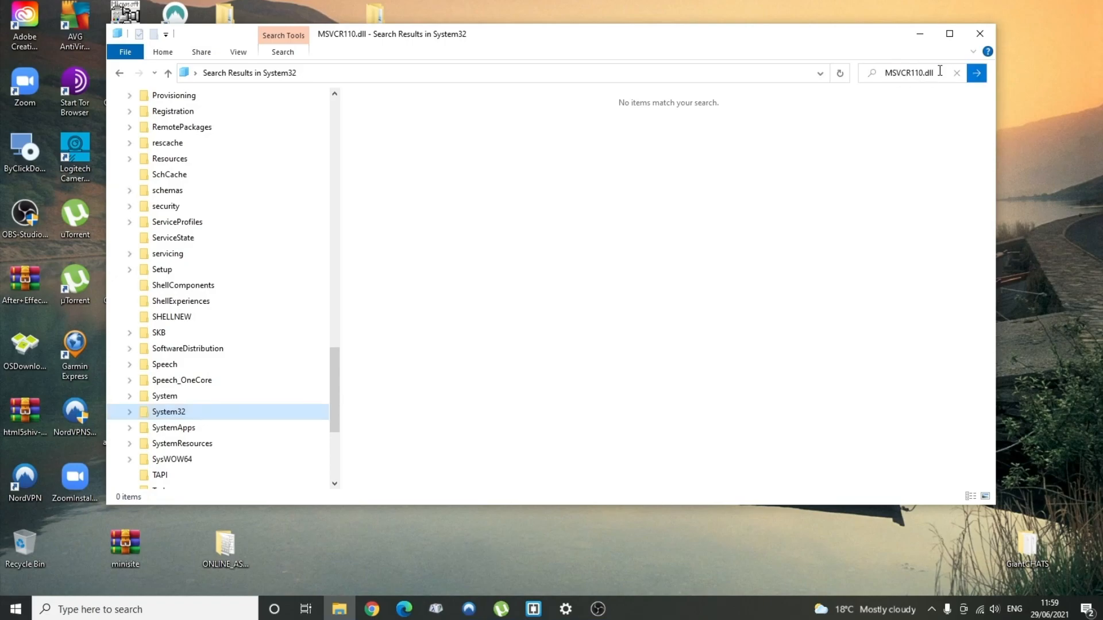
pyautogui.click(976, 33)
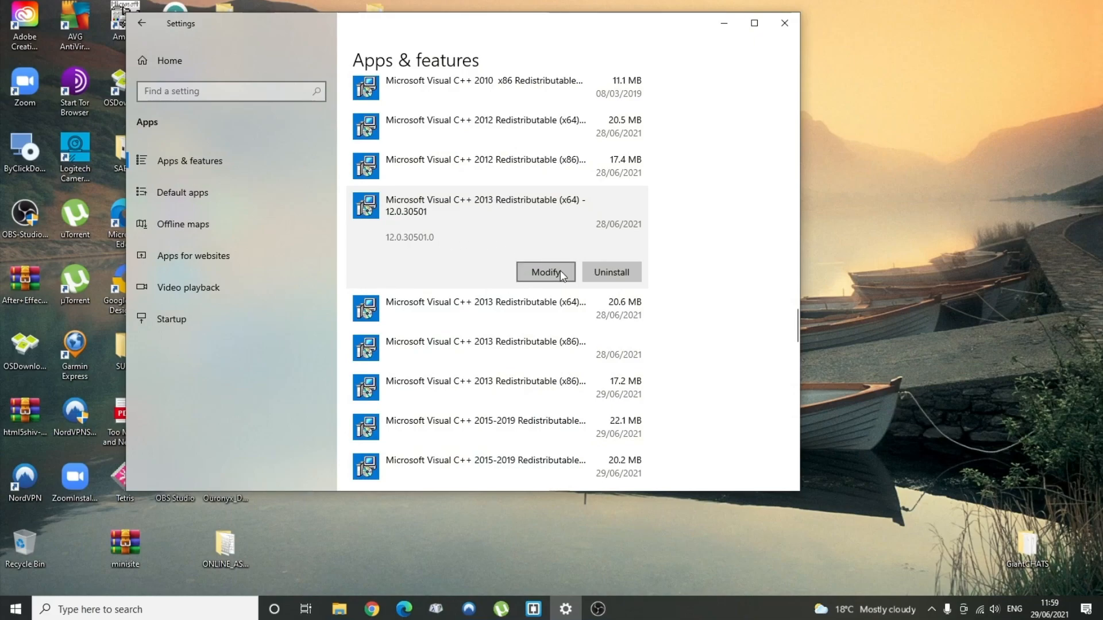
# Step: Repair the Visual C++ 2013 packages 12.0.30501 and 12.0.40664, closing each success message
pyautogui.click(545, 272)
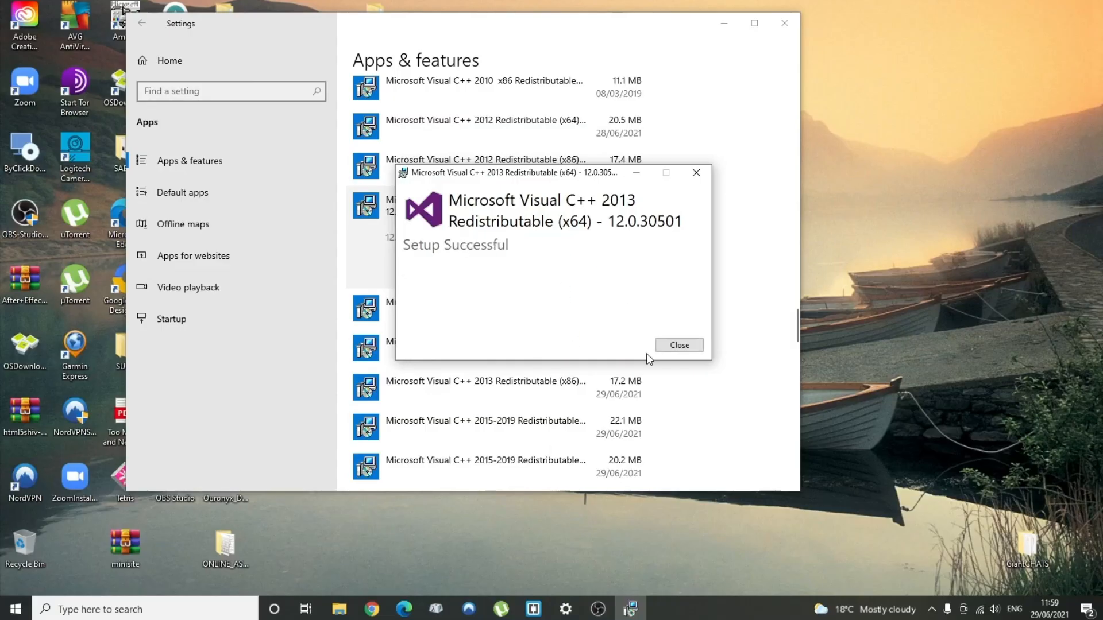
pyautogui.click(679, 344)
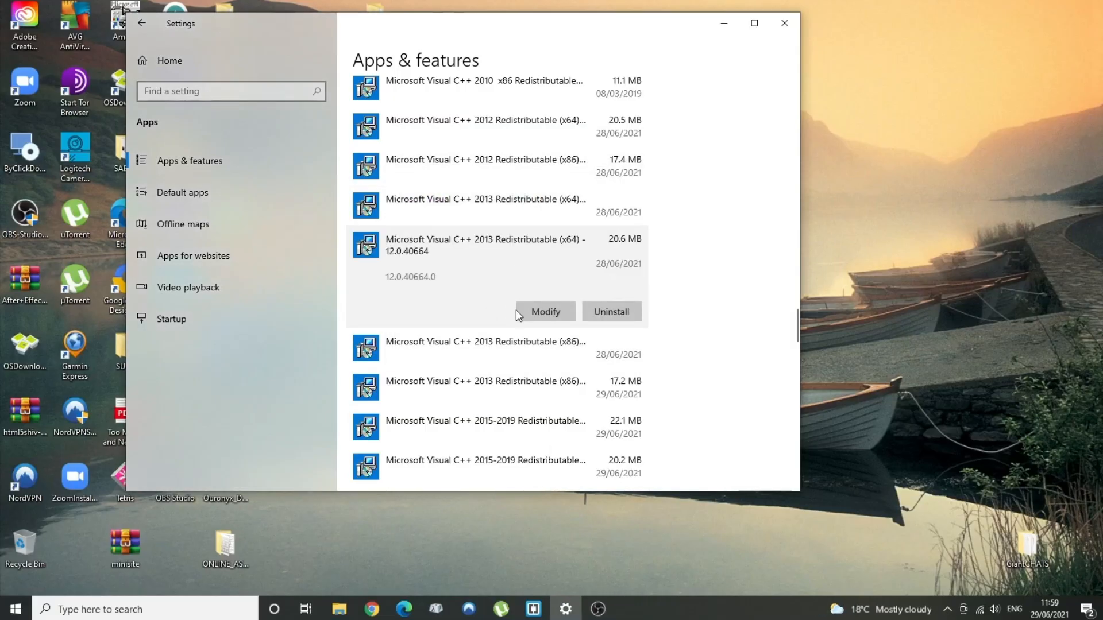
pyautogui.click(545, 311)
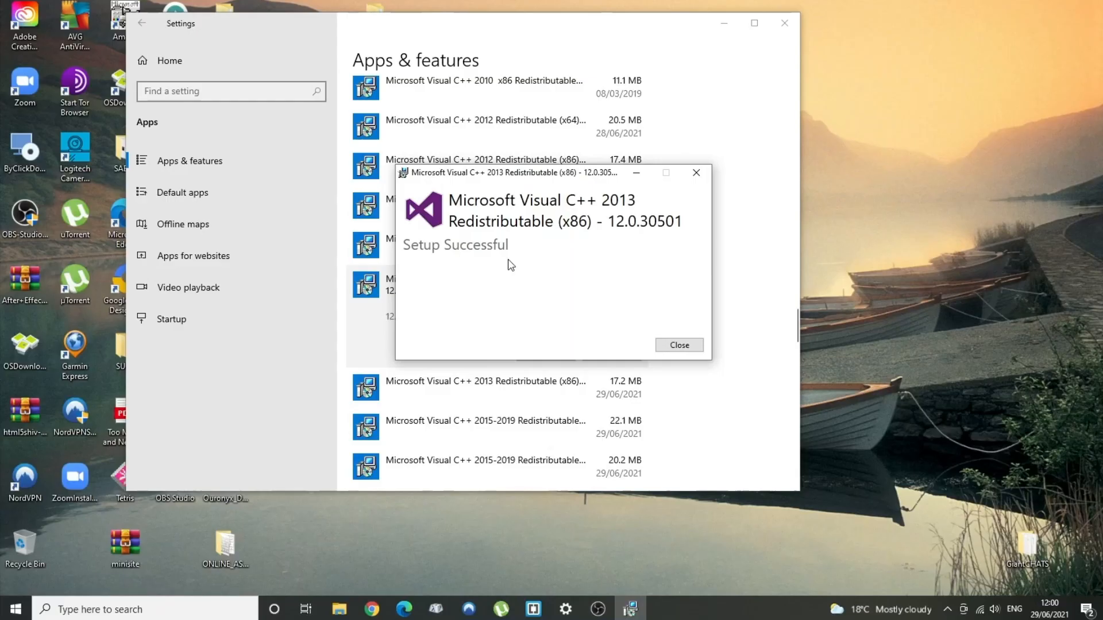
pyautogui.click(679, 346)
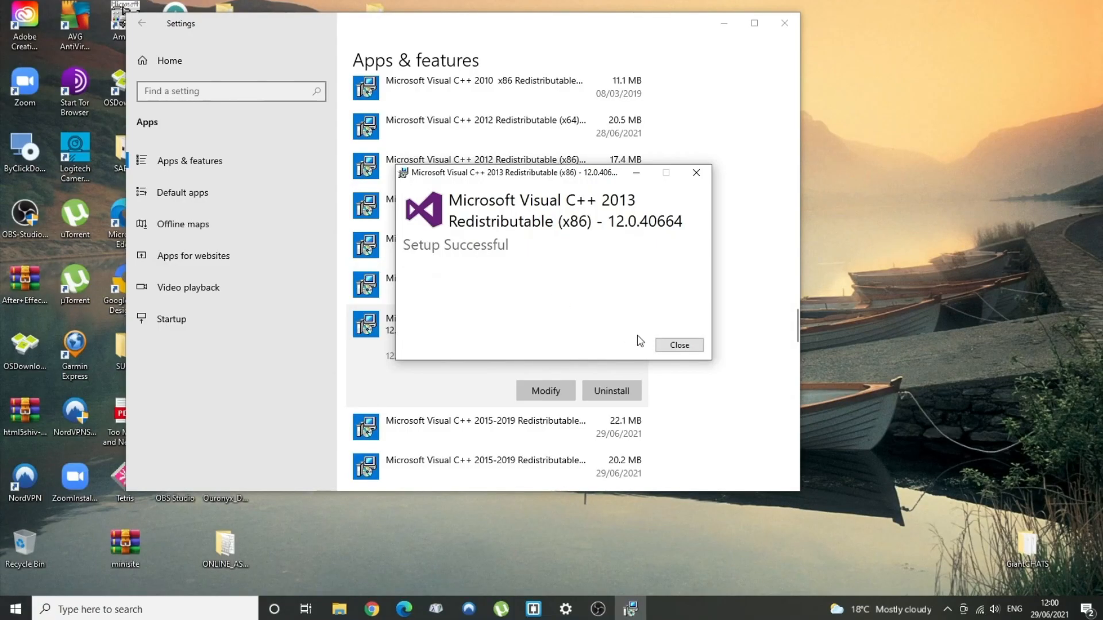
pyautogui.click(679, 344)
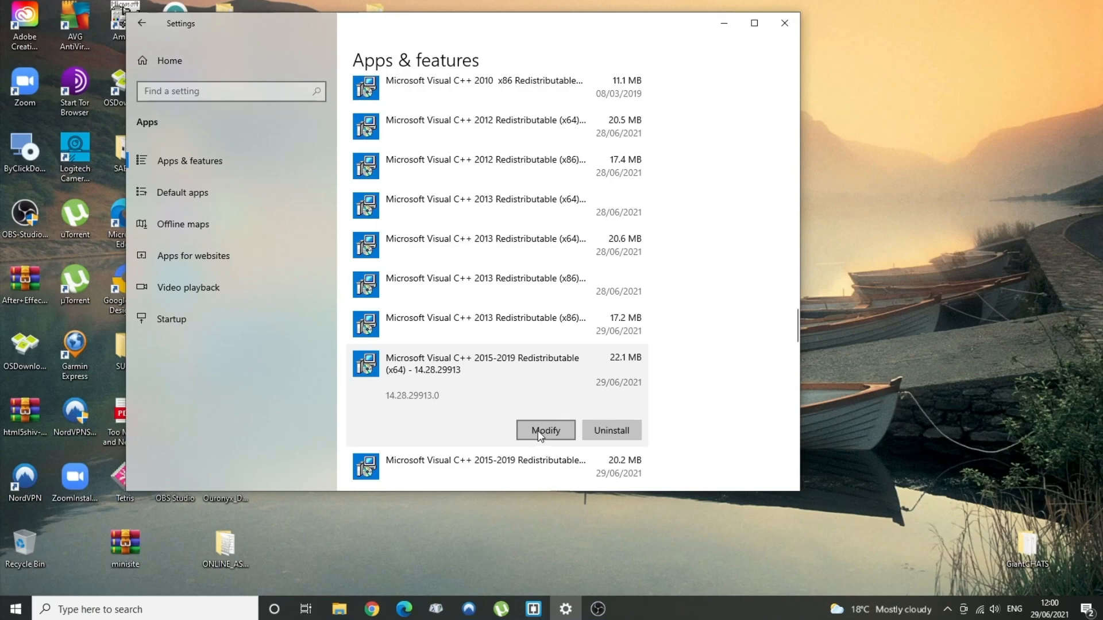
# Step: Repair the Visual C++ 2015-2019 x64 package, then expand and repair the x86 package
pyautogui.click(545, 431)
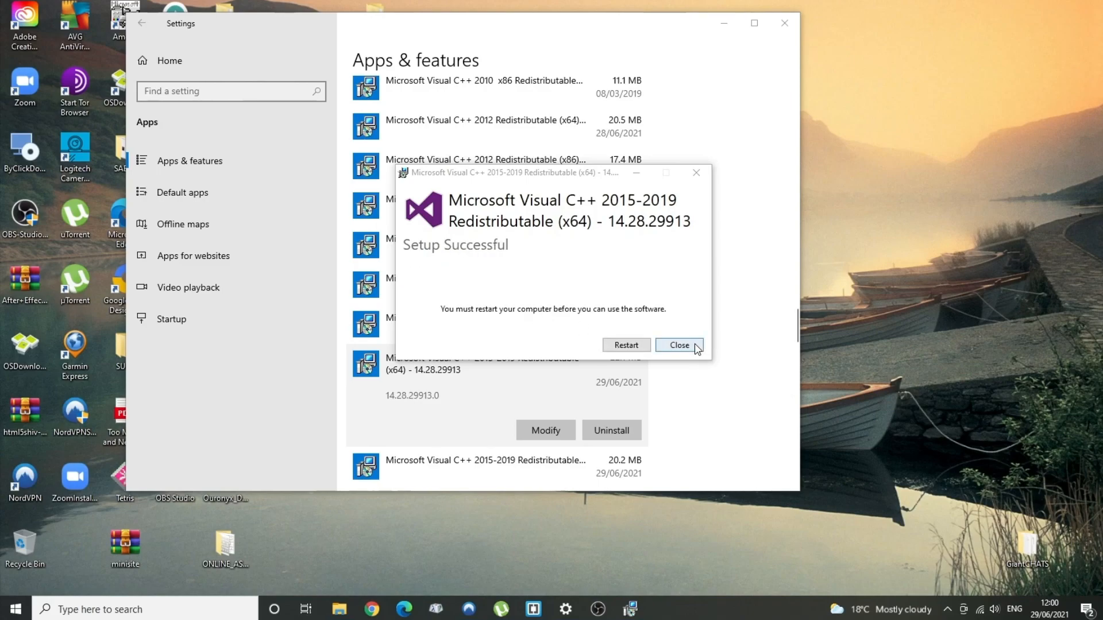
pyautogui.click(680, 345)
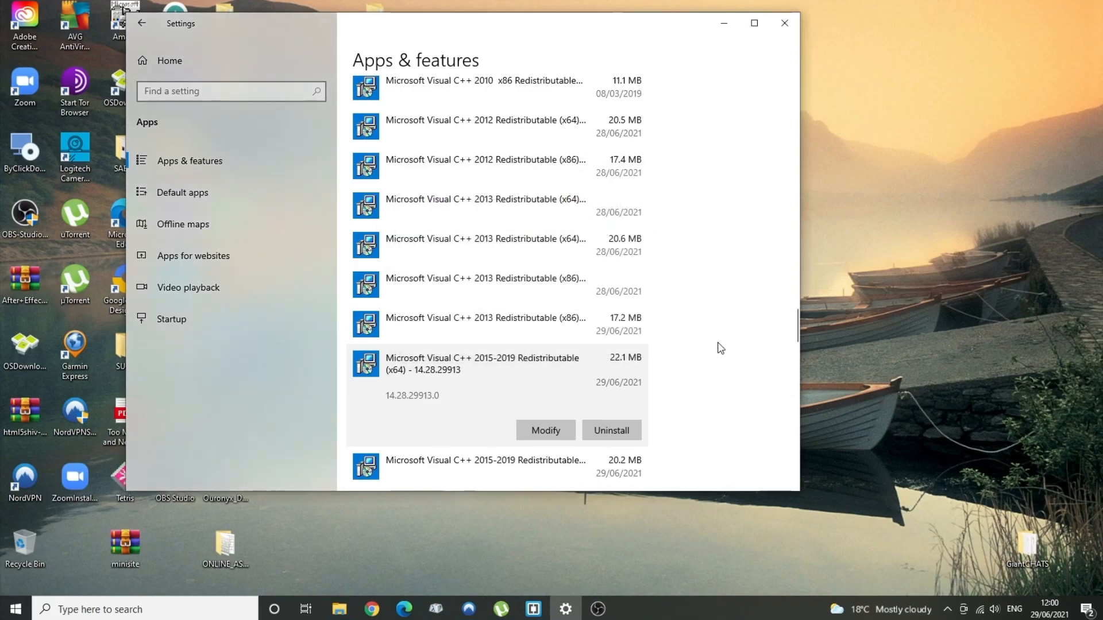
pyautogui.scroll(-3)
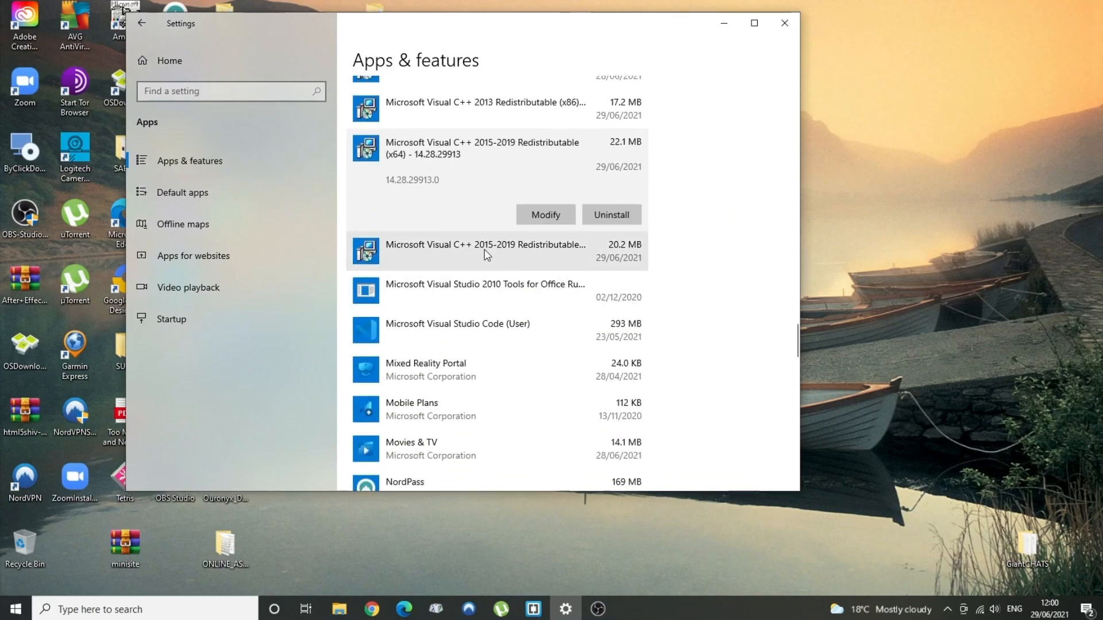
pyautogui.click(486, 250)
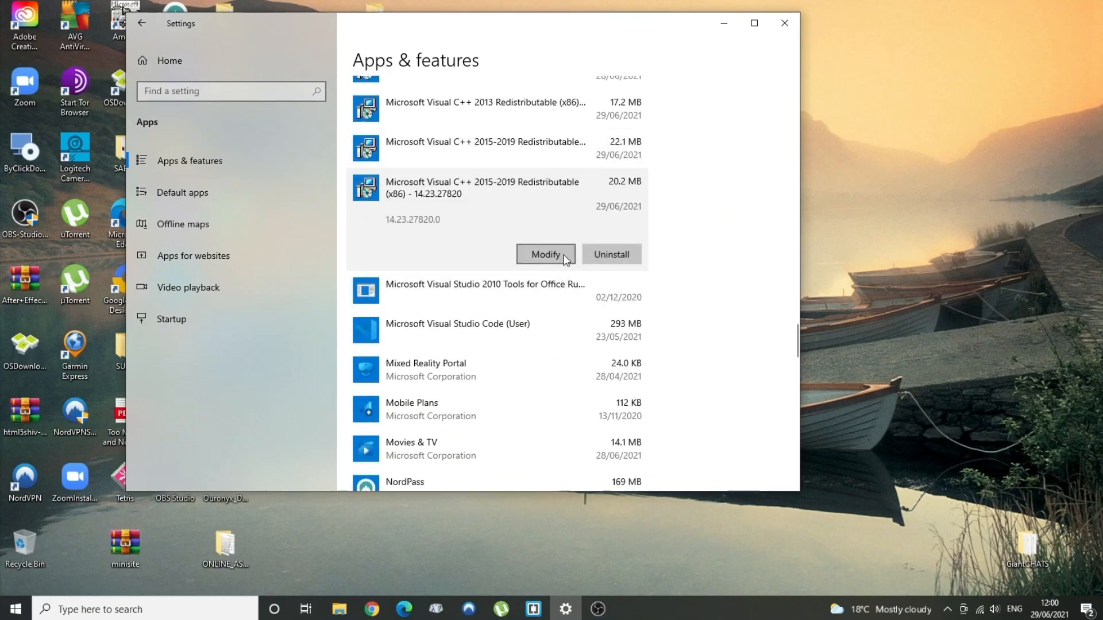
pyautogui.click(545, 254)
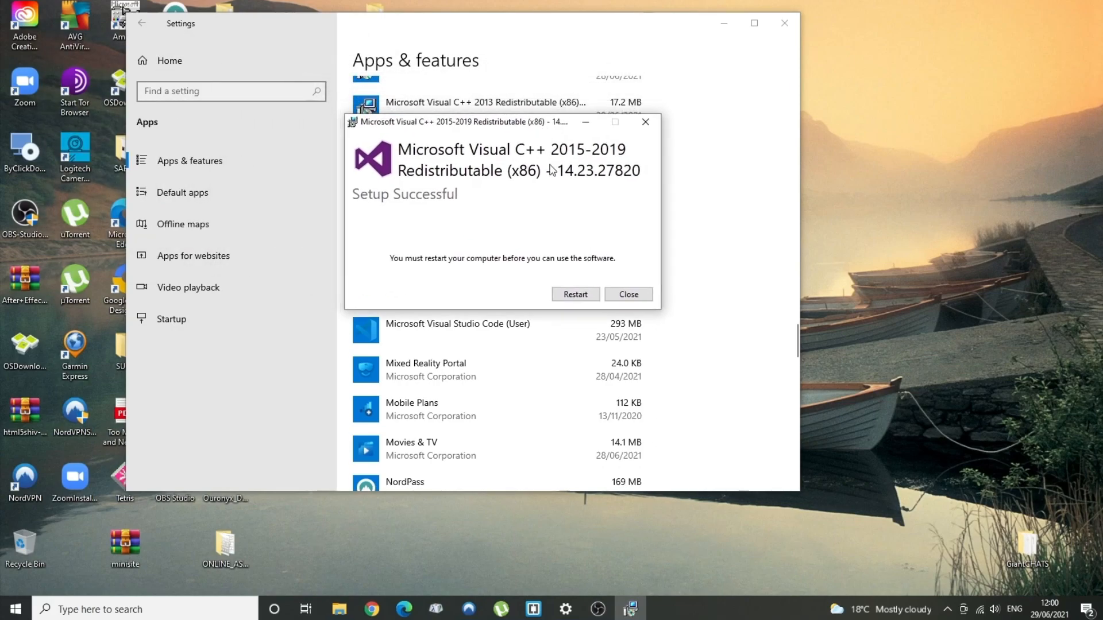
pyautogui.moveTo(598, 609)
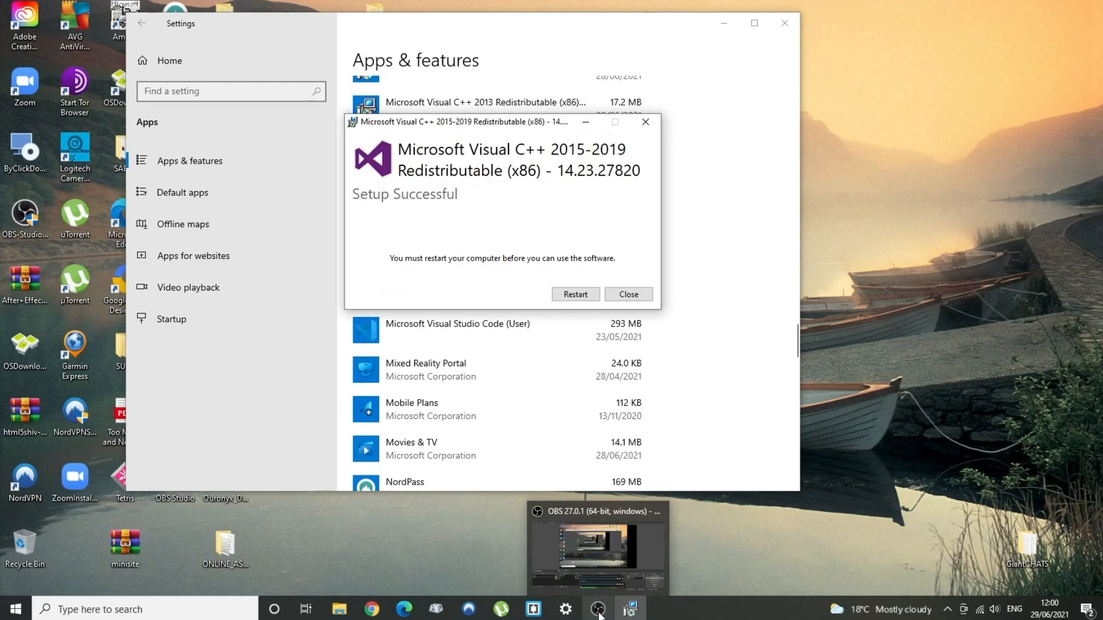
# Step: Restart the computer, rerun the System32 MSVCR110.dll search, then open the Start menu app list
pyautogui.click(598, 608)
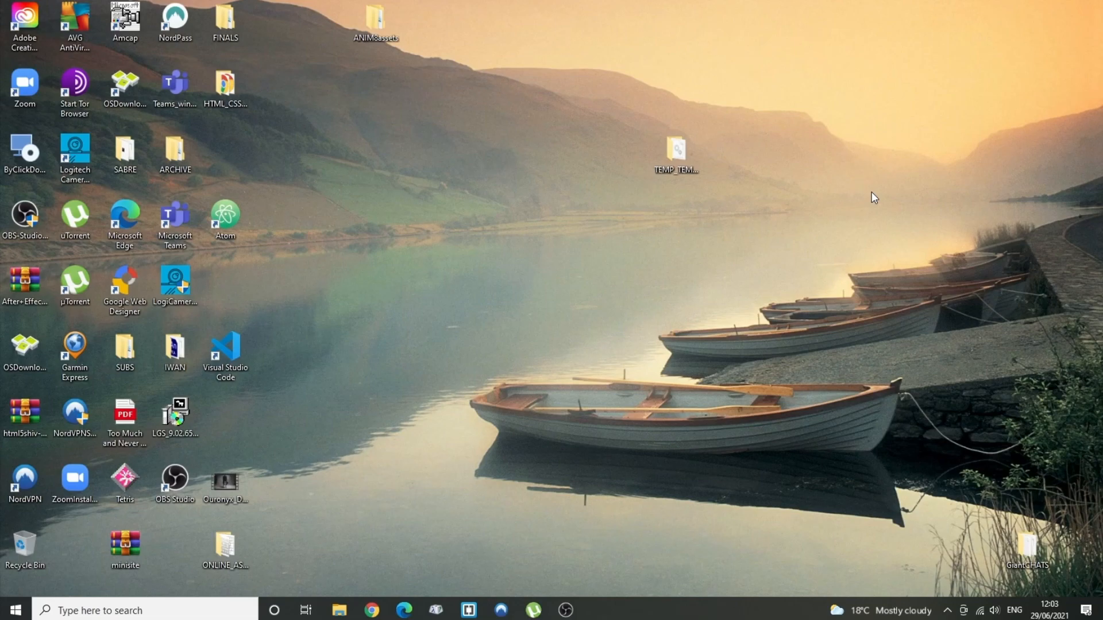
pyautogui.moveTo(363, 614)
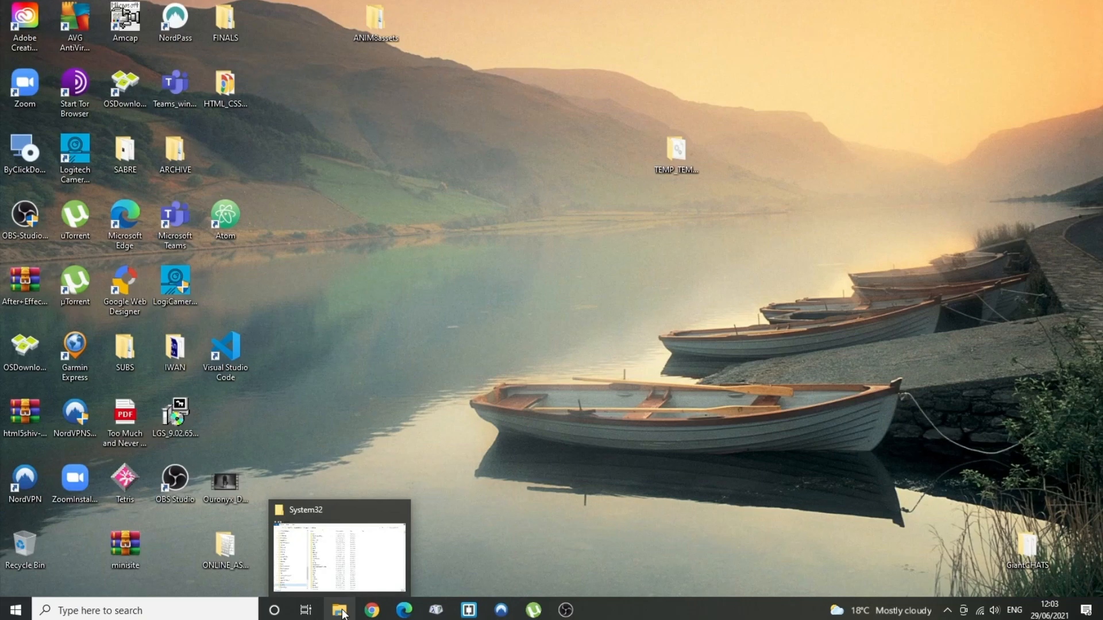
pyautogui.click(339, 610)
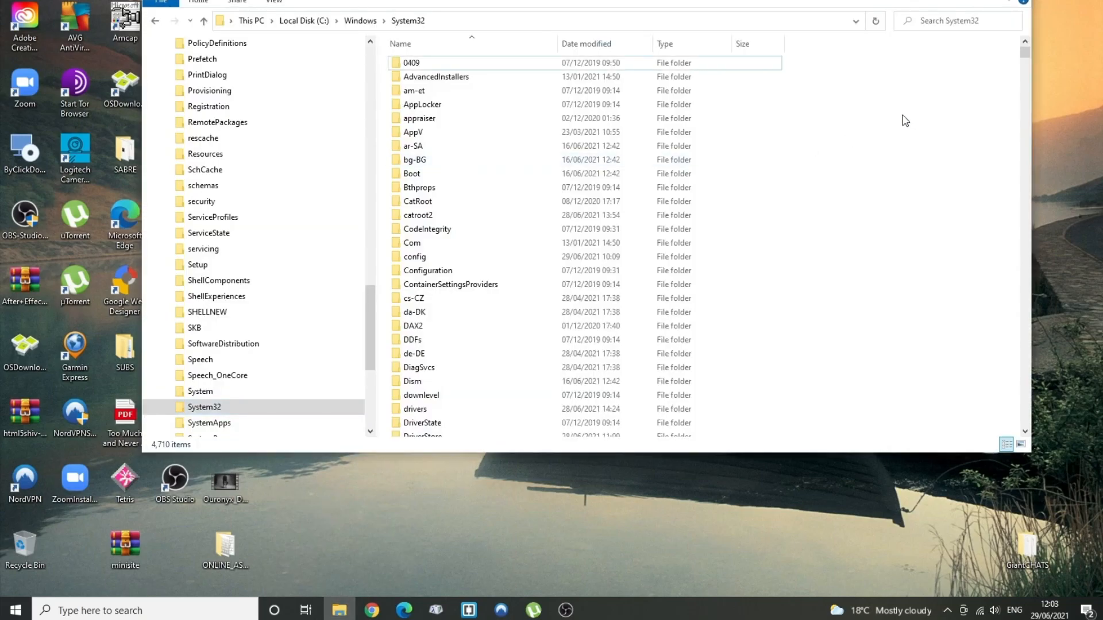
pyautogui.click(950, 21)
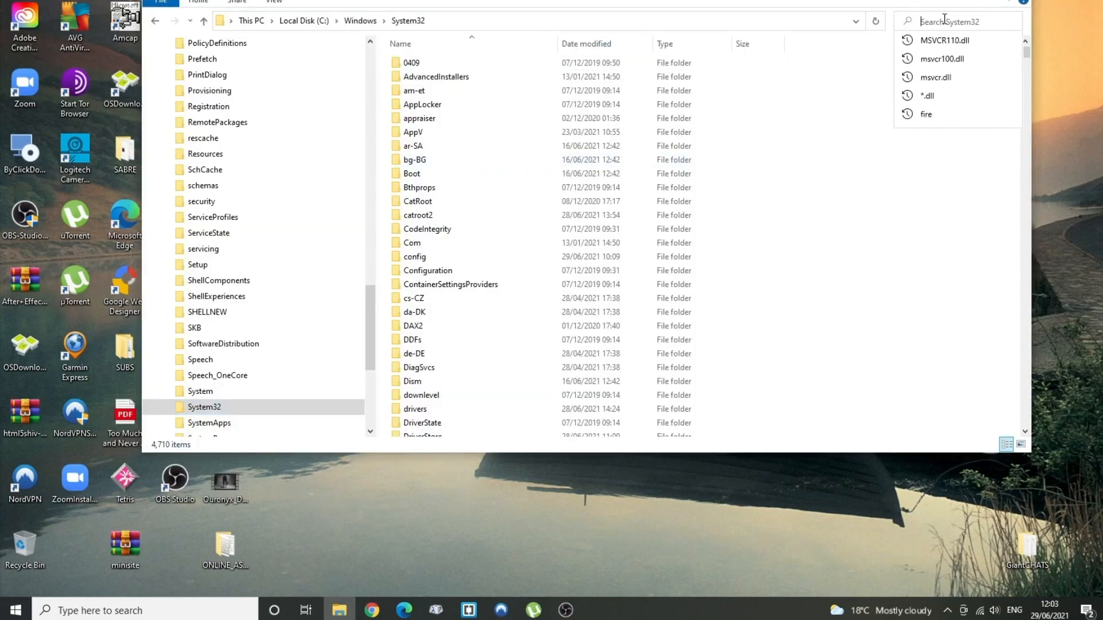
pyautogui.click(944, 39)
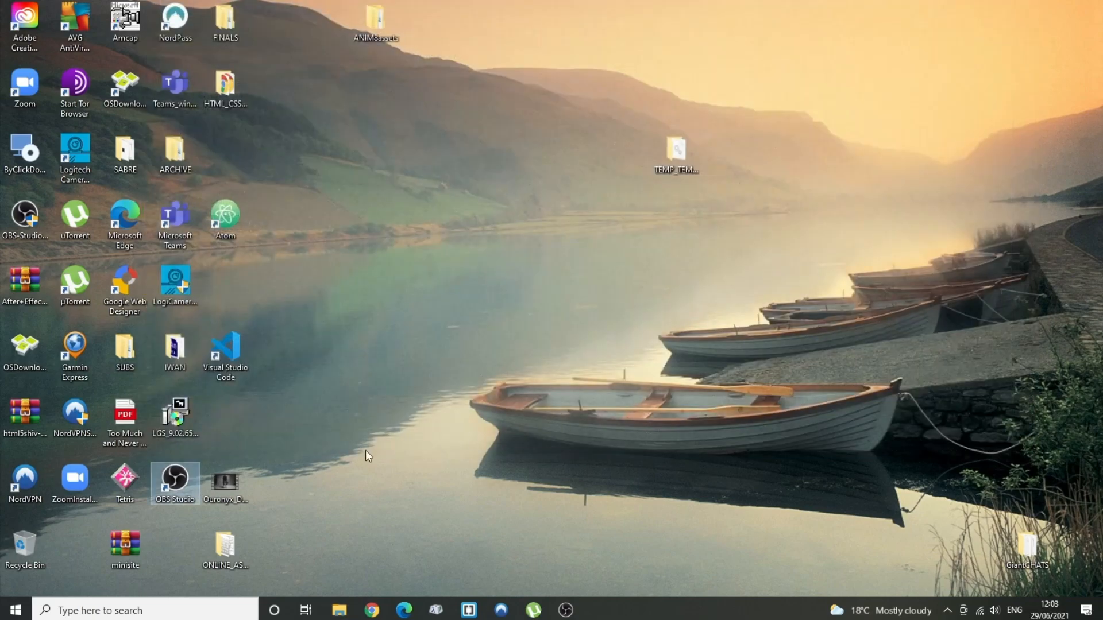
pyautogui.moveTo(18, 609)
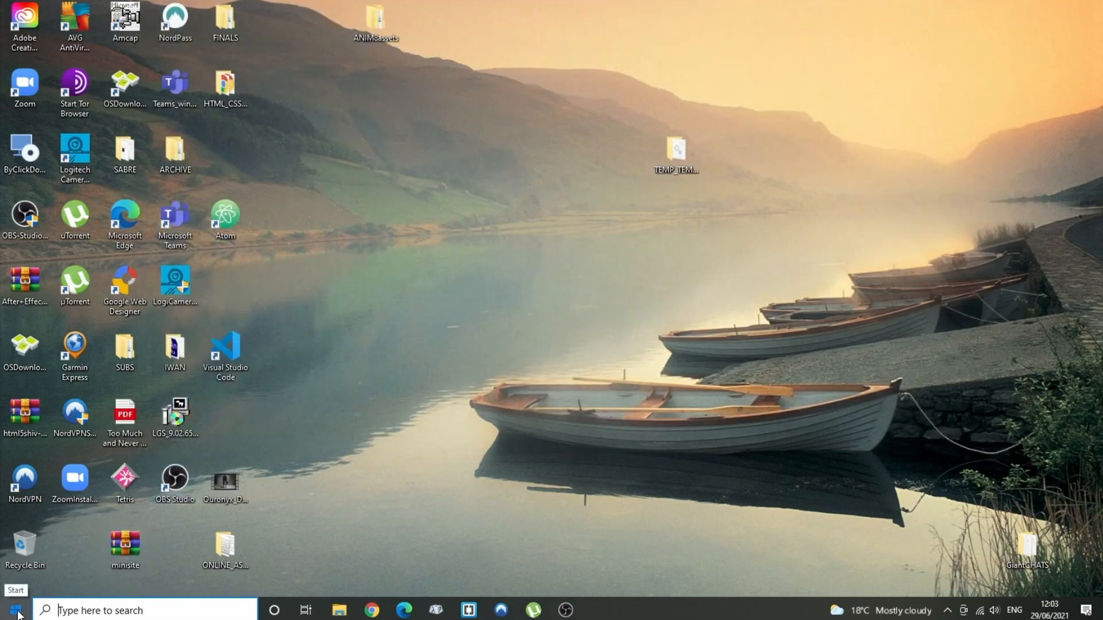
pyautogui.click(14, 607)
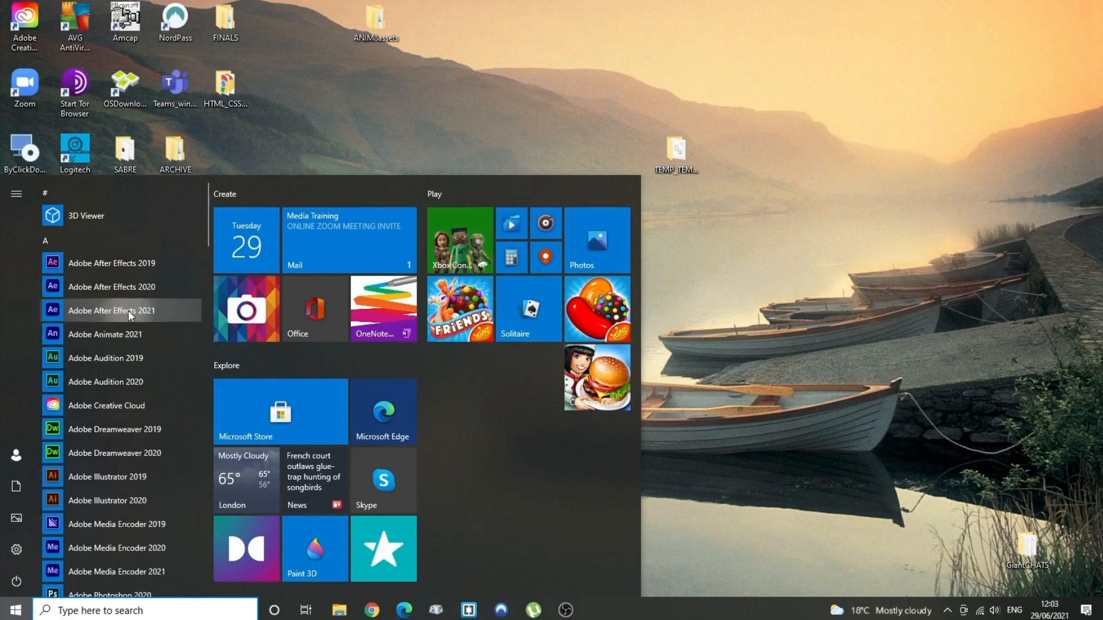